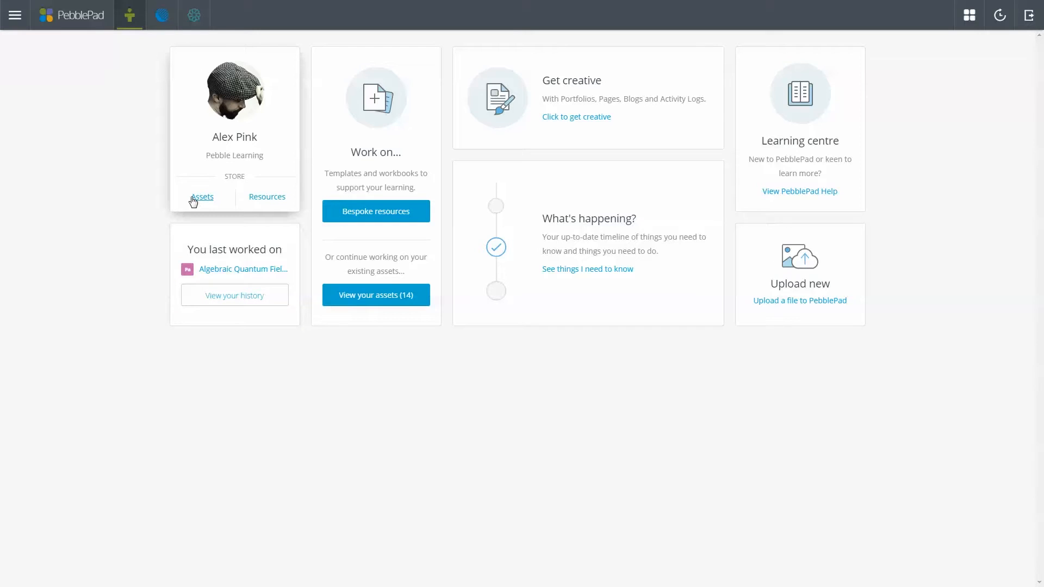
Step: Open the stored Assets list from the dashboard
{"action": "left_click", "coordinate": [202, 197]}
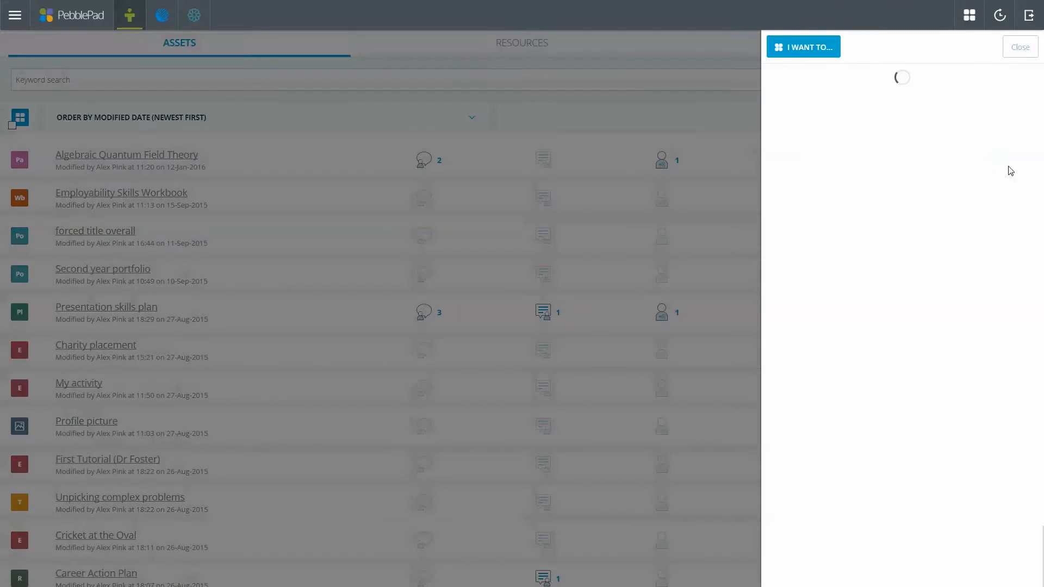
Step: Choose Share from the I WANT TO... menu for the Algebraic Quantum Field Theory asset
{"action": "left_click", "coordinate": [803, 46]}
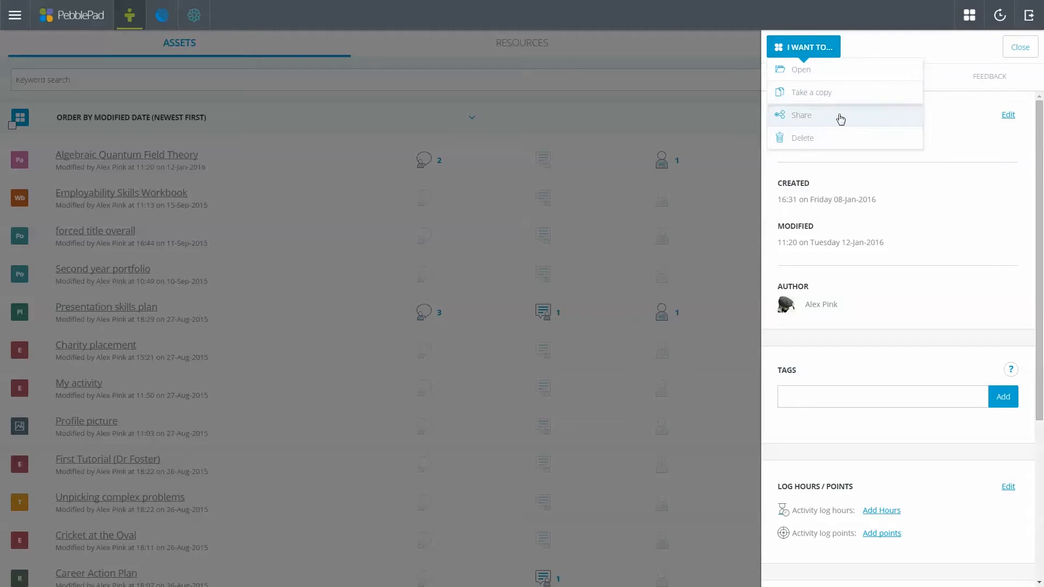
{"action": "left_click", "coordinate": [801, 114]}
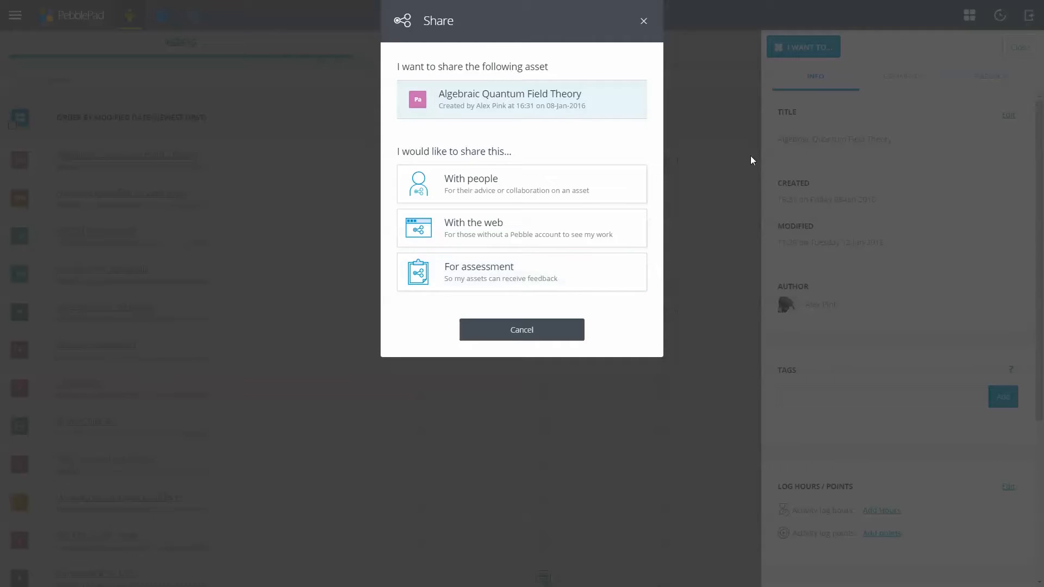
{"action": "left_click", "coordinate": [521, 184]}
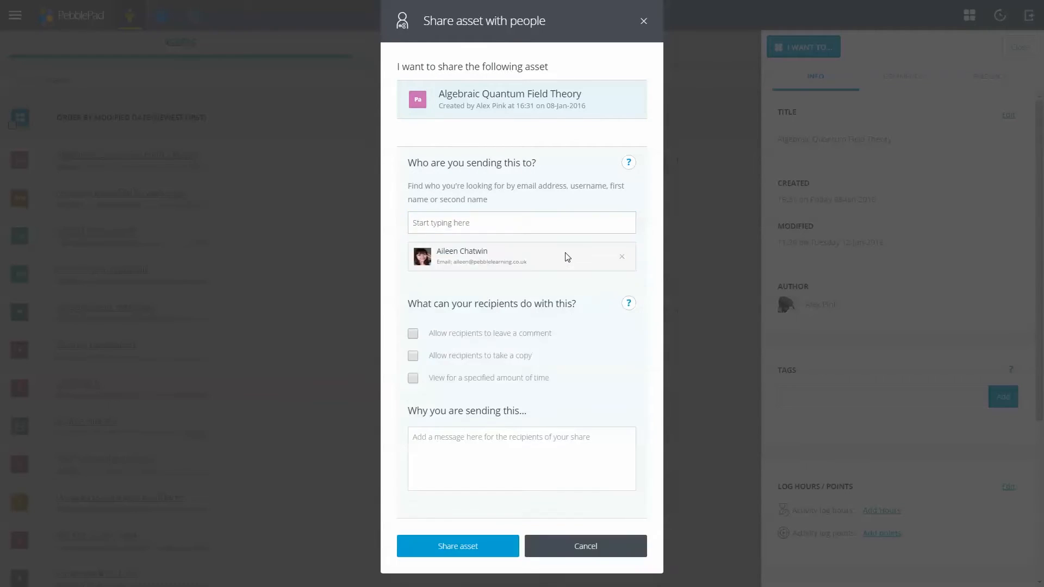
{"action": "left_click", "coordinate": [413, 378]}
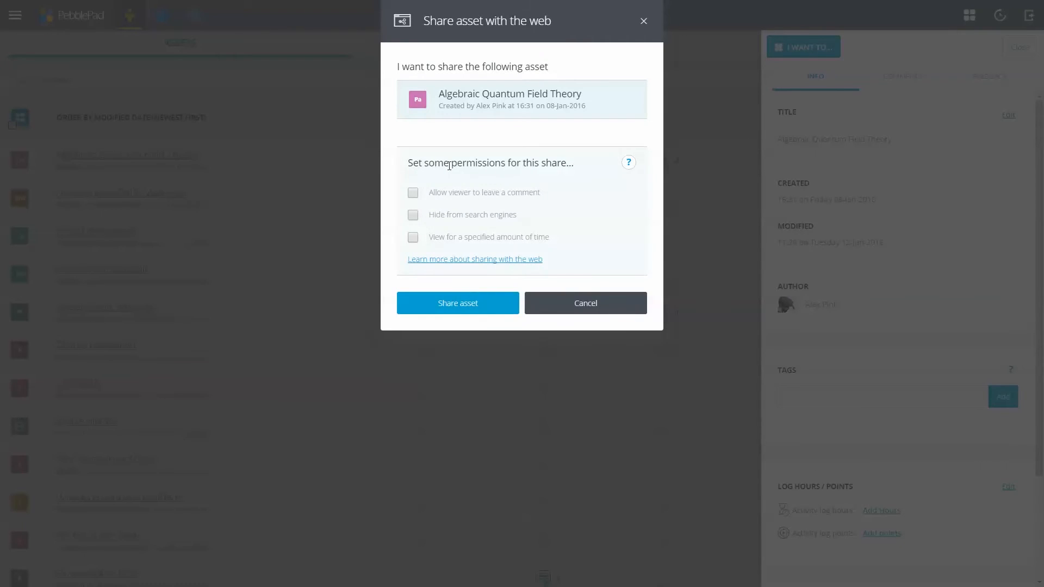
{"action": "left_click", "coordinate": [412, 215]}
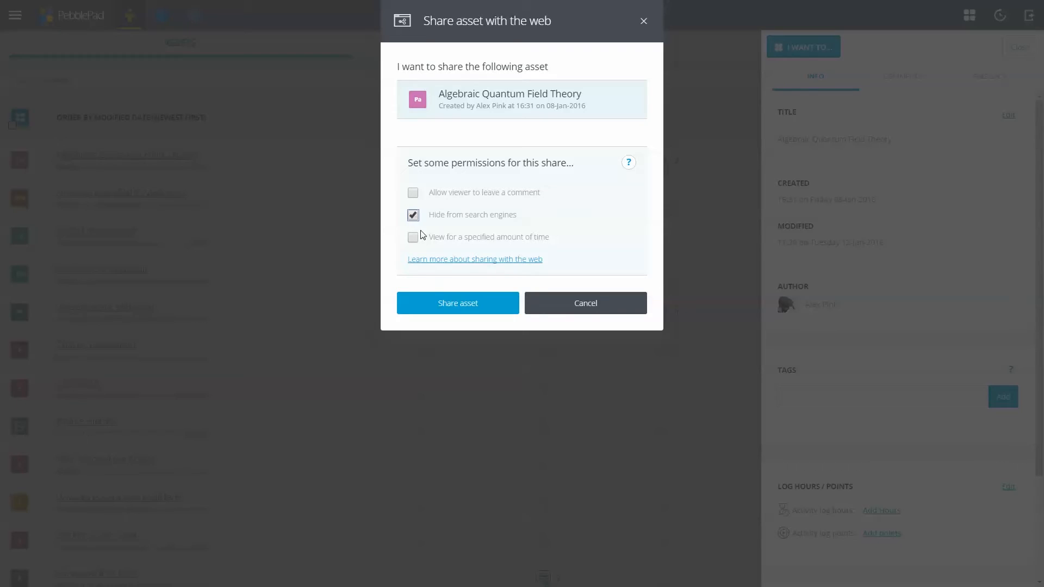
{"action": "left_click", "coordinate": [457, 303]}
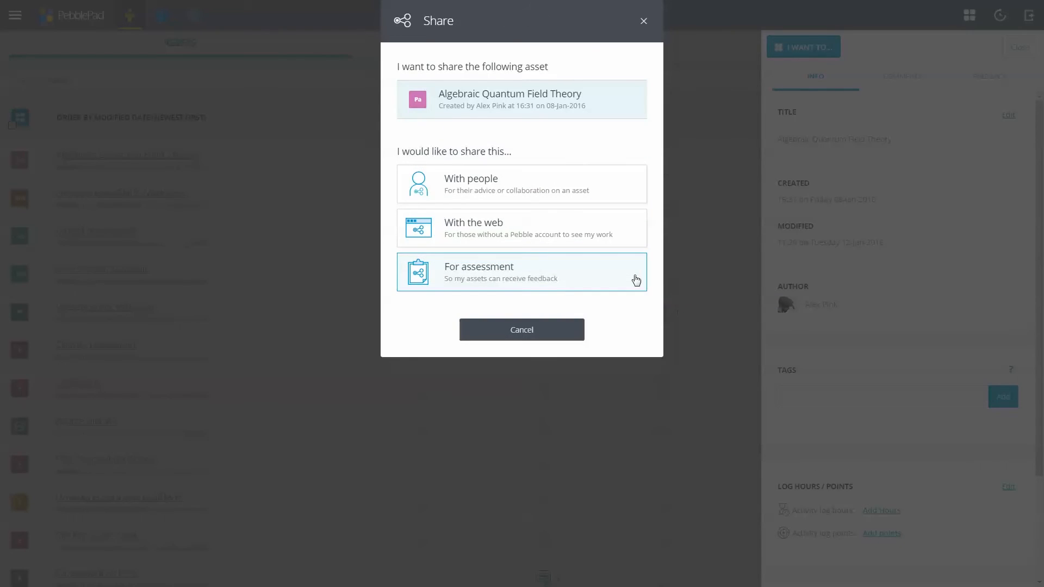
Step: Share the asset for assessment to Biosciences Placement Module, accepting the workspace terms
{"action": "left_click", "coordinate": [521, 272]}
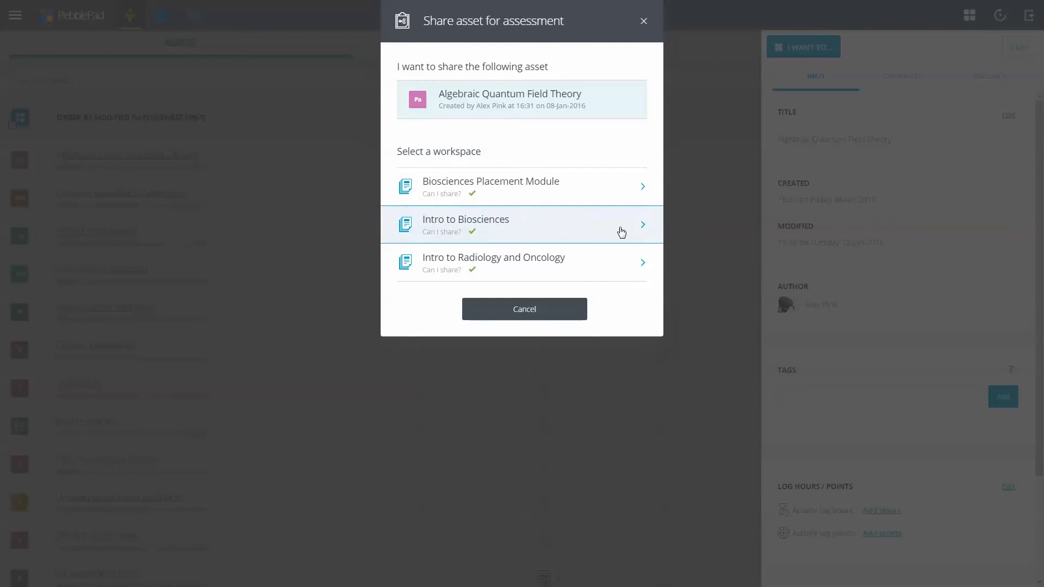
{"action": "left_click", "coordinate": [522, 186]}
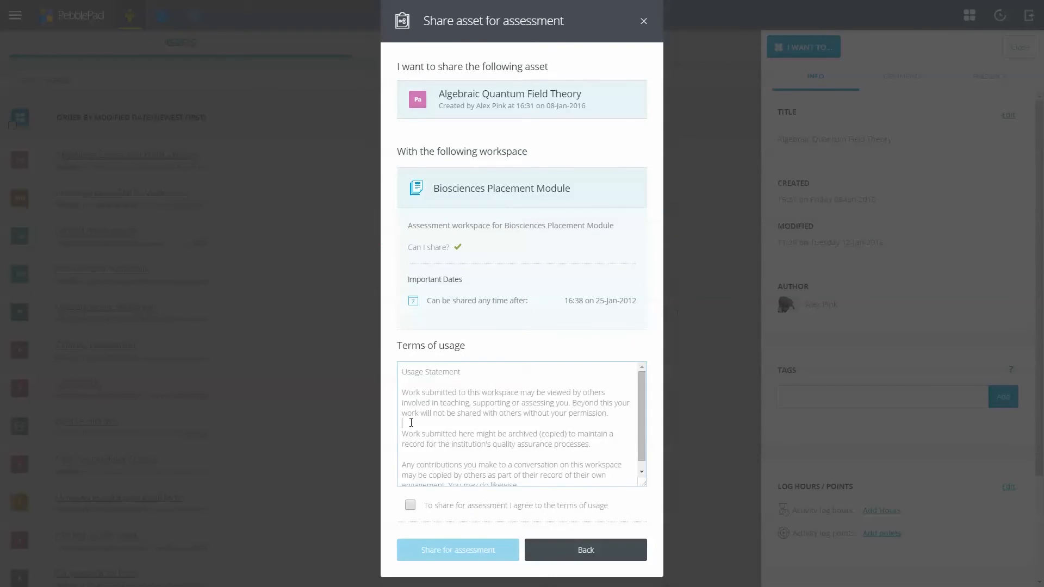
{"action": "left_click", "coordinate": [410, 504]}
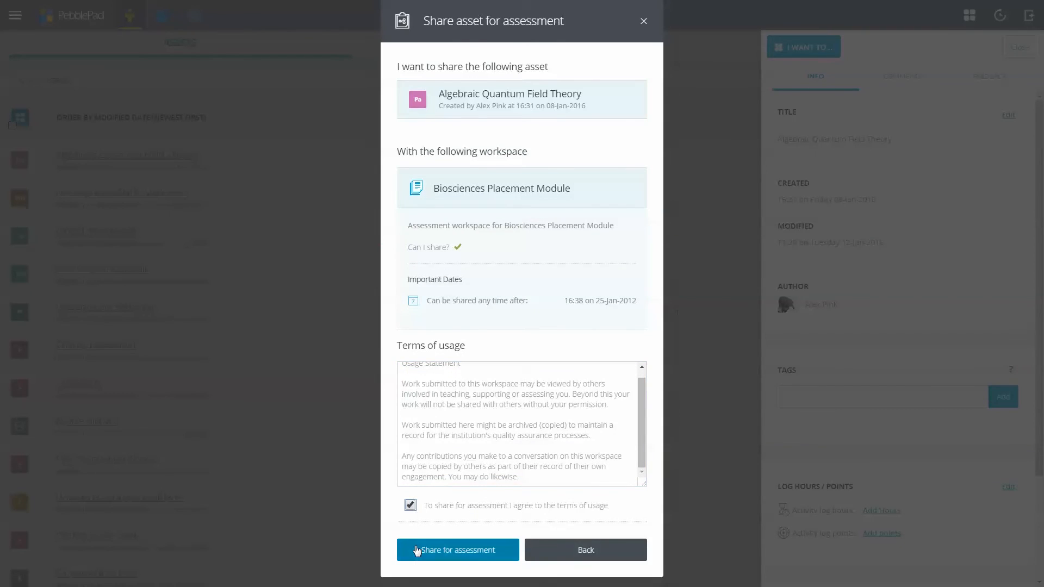
{"action": "left_click", "coordinate": [457, 549]}
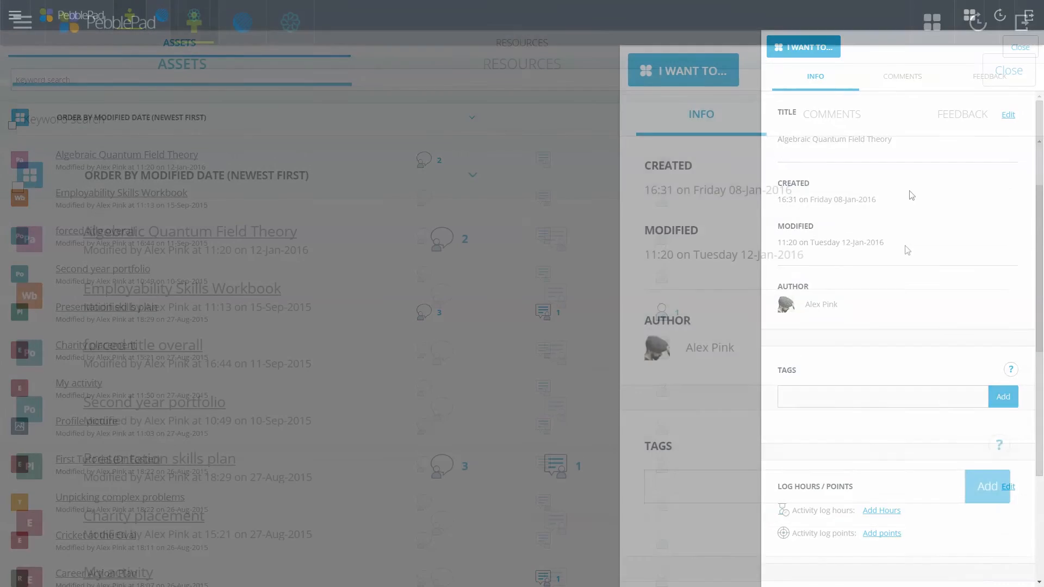